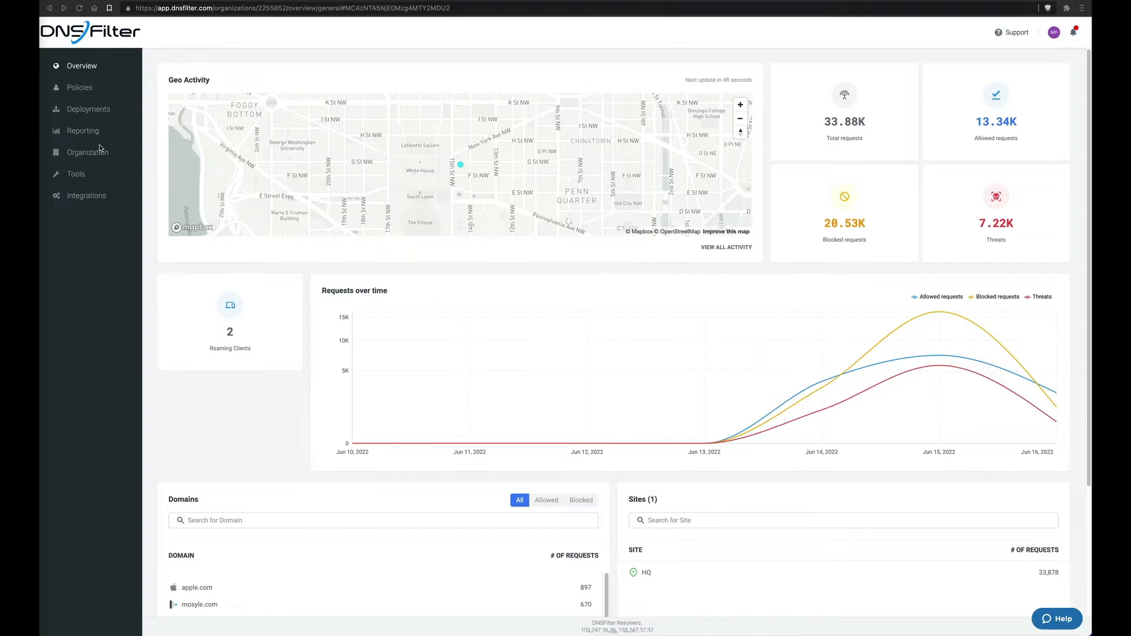
Turn on the Data Export add-on in Organization billing and confirm the subscription update
{"action": "left_click", "coordinate": [80, 199]}
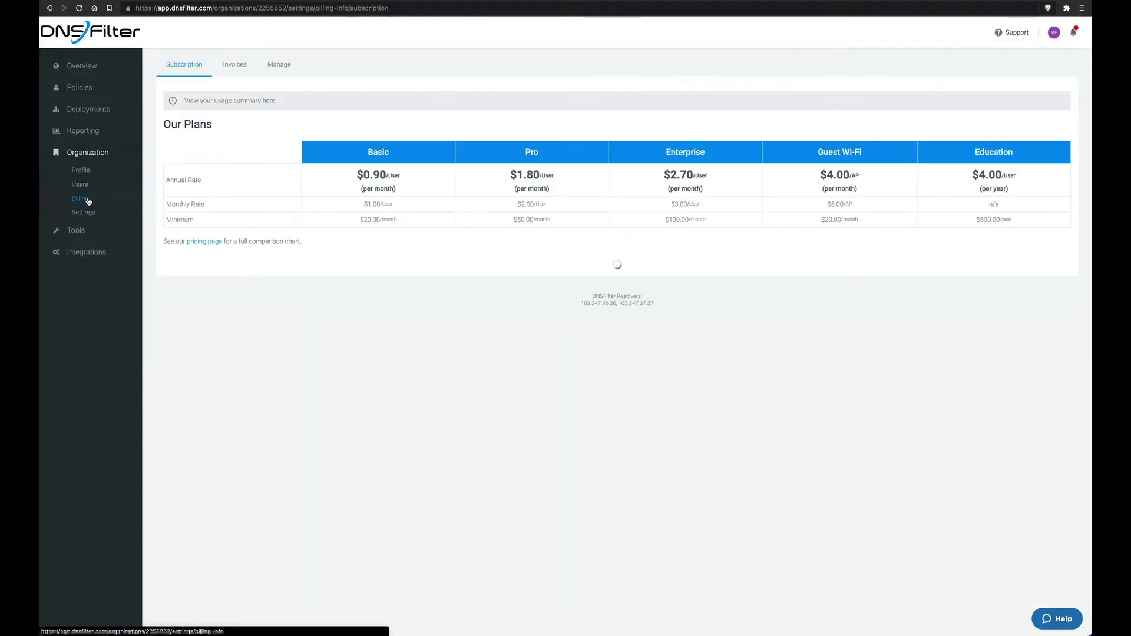
{"action": "left_click", "coordinate": [80, 198]}
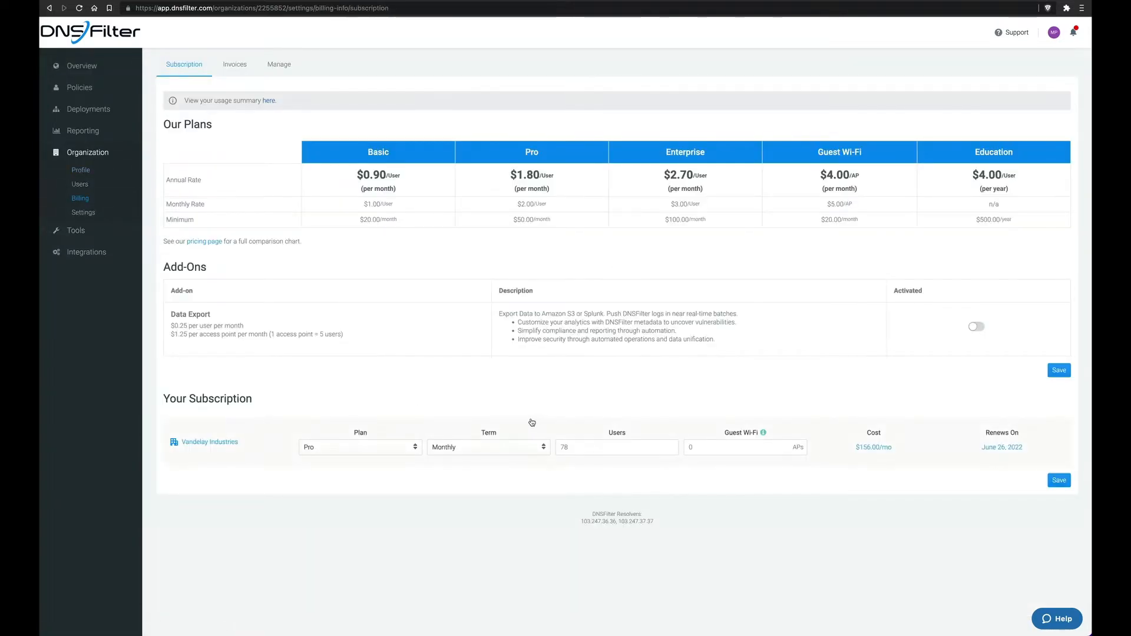
{"action": "mouse_move", "coordinate": [675, 401]}
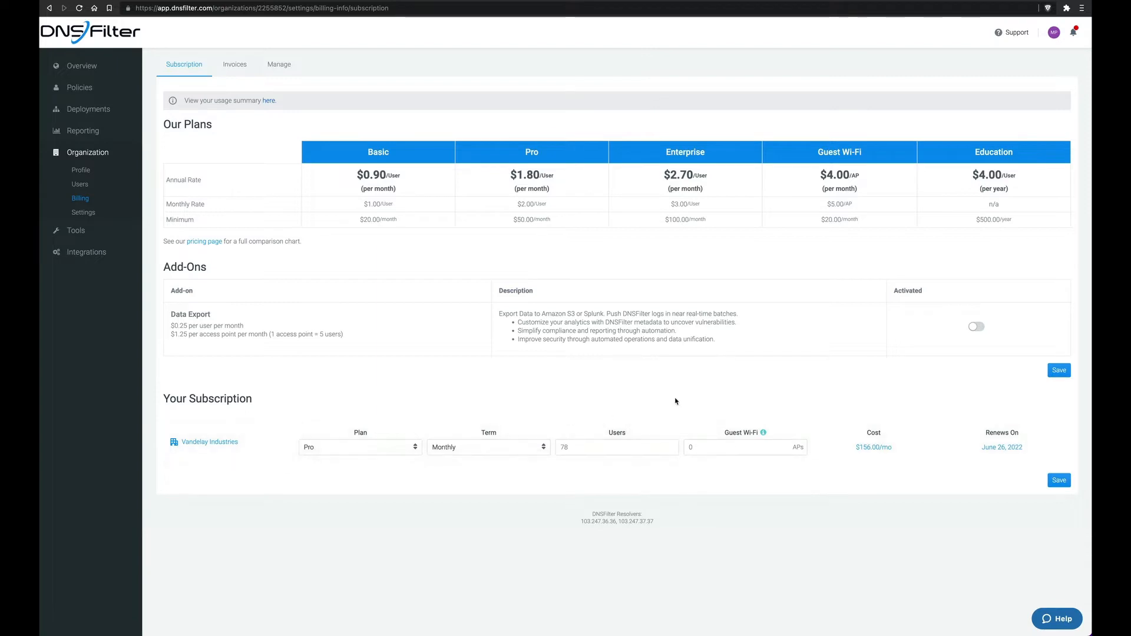
{"action": "mouse_move", "coordinate": [976, 330]}
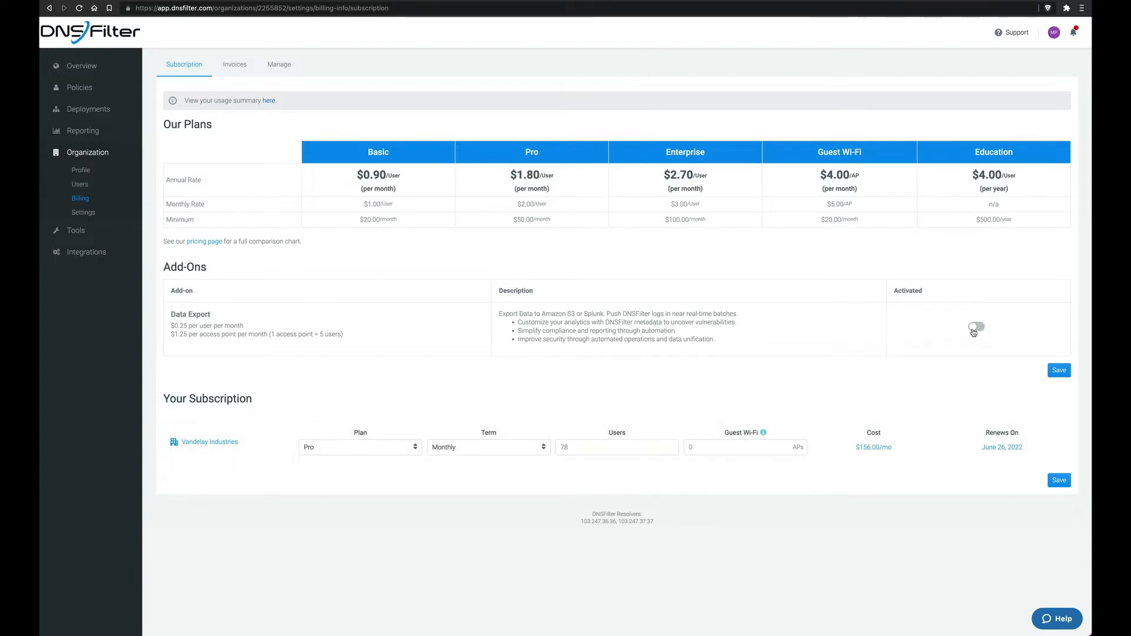
{"action": "left_click", "coordinate": [977, 325]}
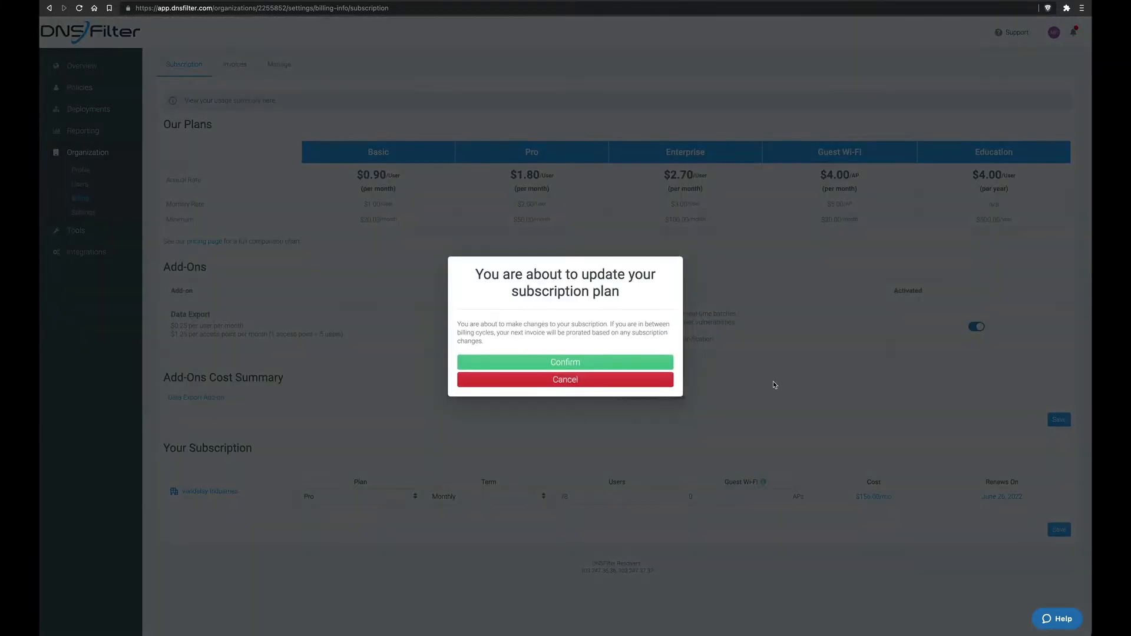
{"action": "left_click", "coordinate": [565, 361]}
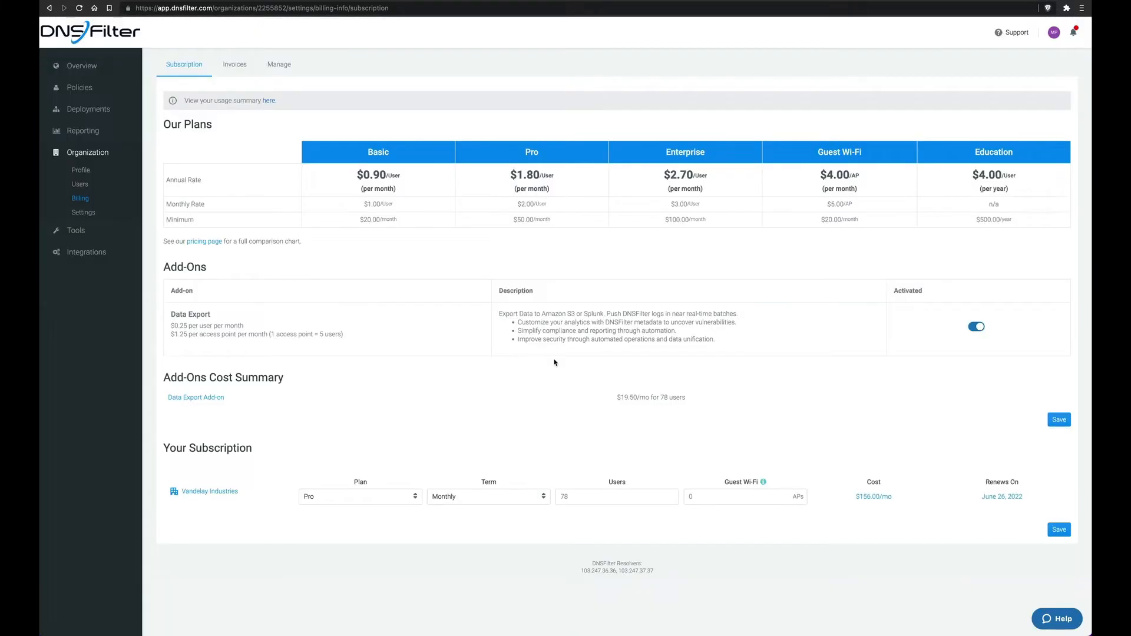
Open the Data Export tool, expand the export-frequency and report-contents FAQs, and start configuring
{"action": "left_click", "coordinate": [86, 250]}
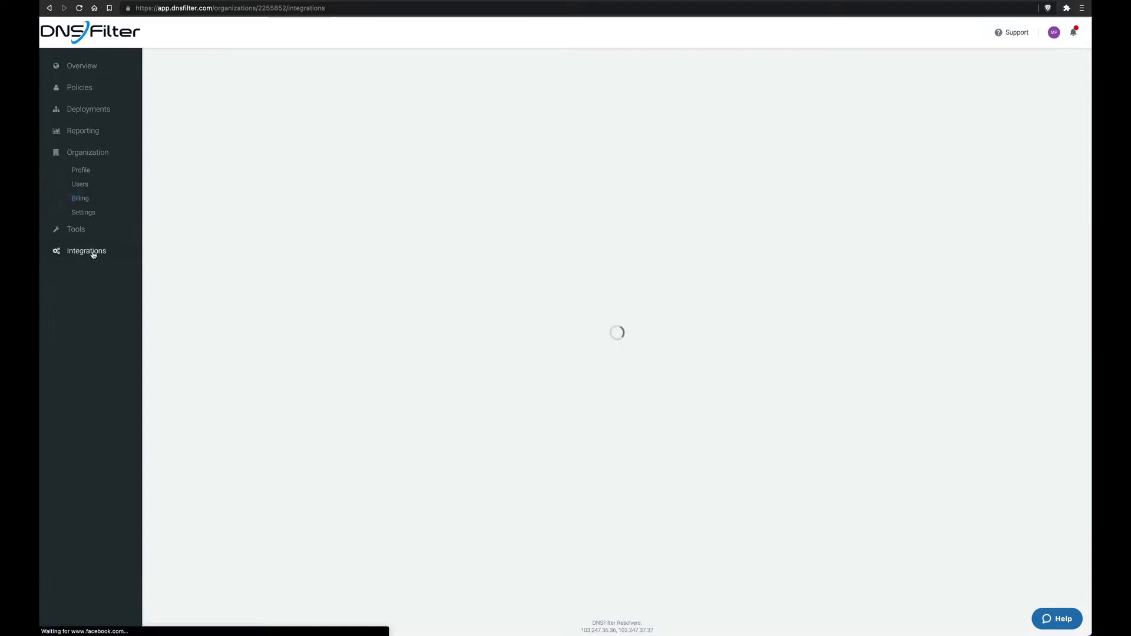
{"action": "left_click", "coordinate": [86, 250]}
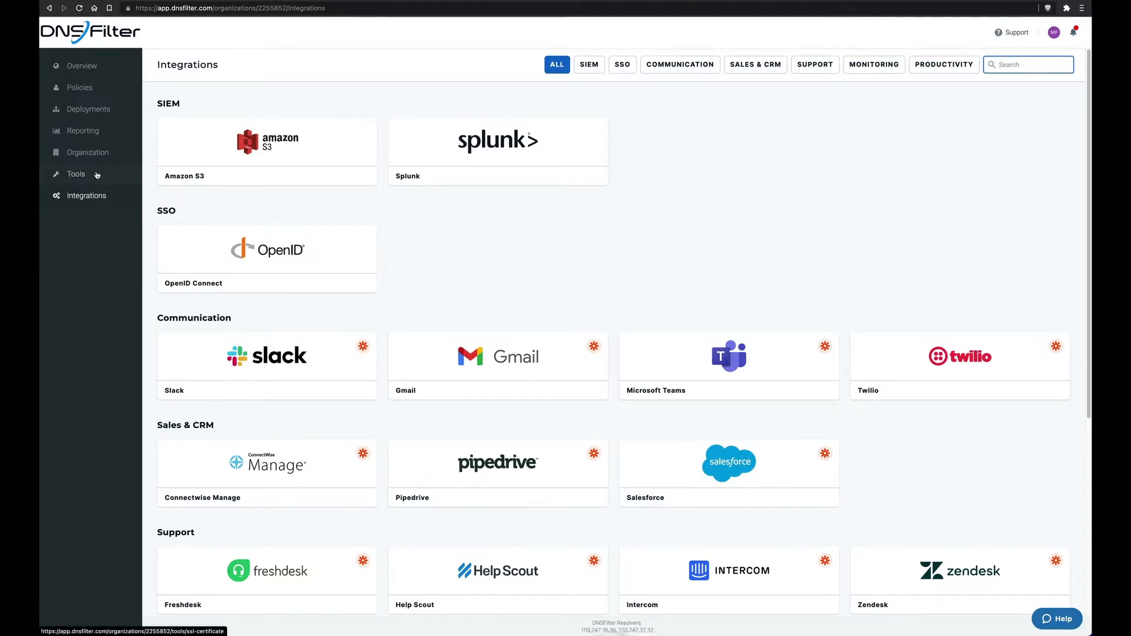
{"action": "left_click", "coordinate": [266, 141]}
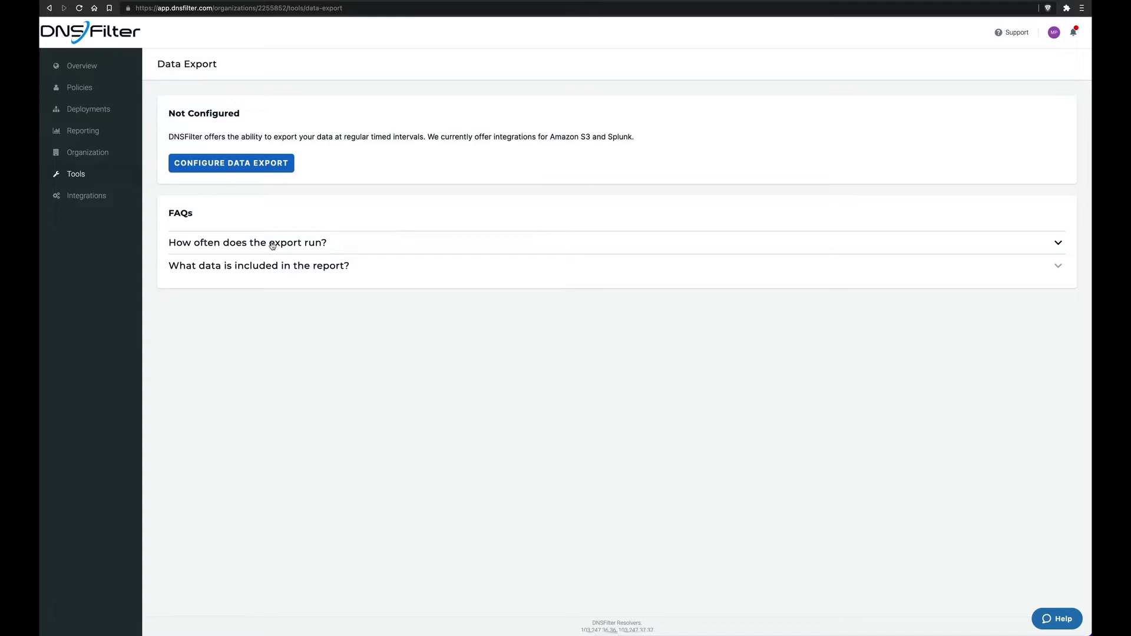
{"action": "left_click", "coordinate": [247, 242]}
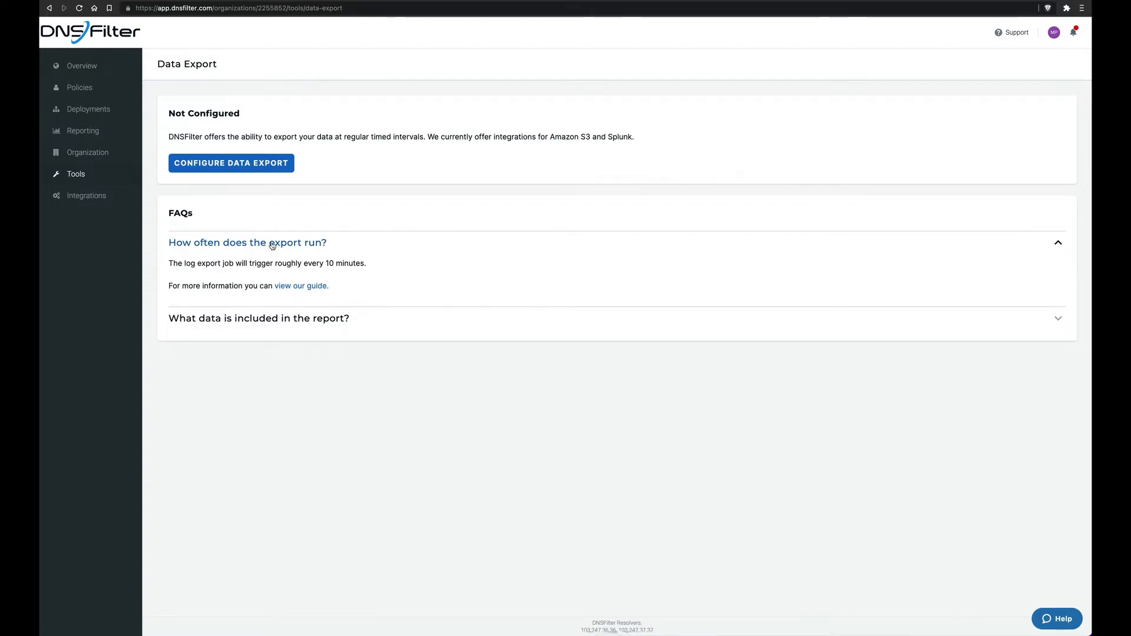
{"action": "left_click", "coordinate": [258, 318]}
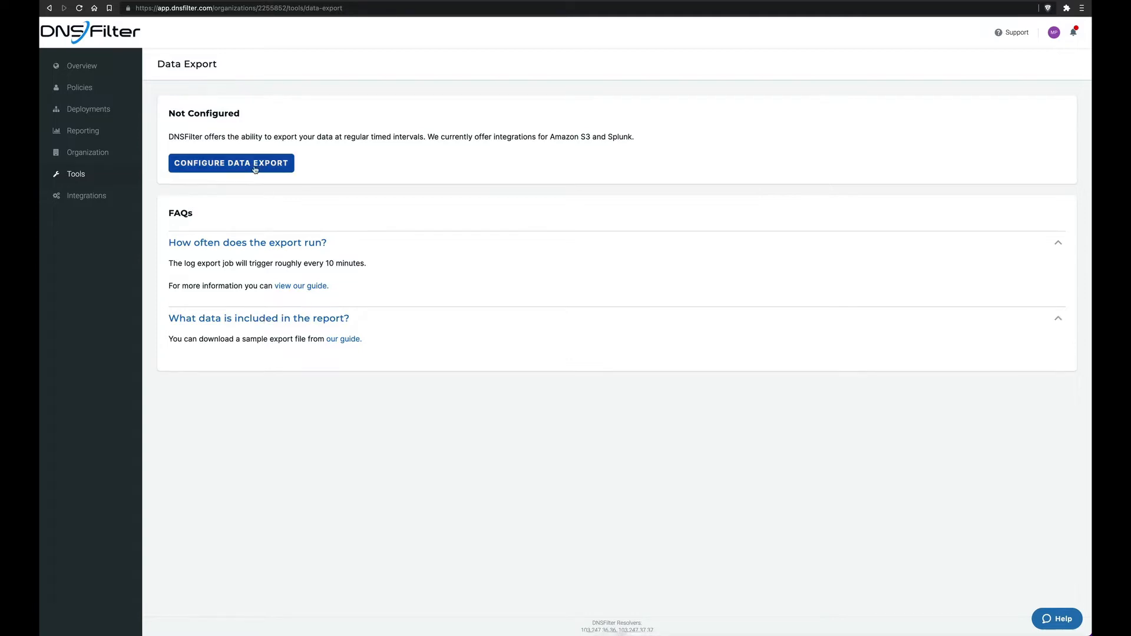
{"action": "left_click", "coordinate": [231, 163]}
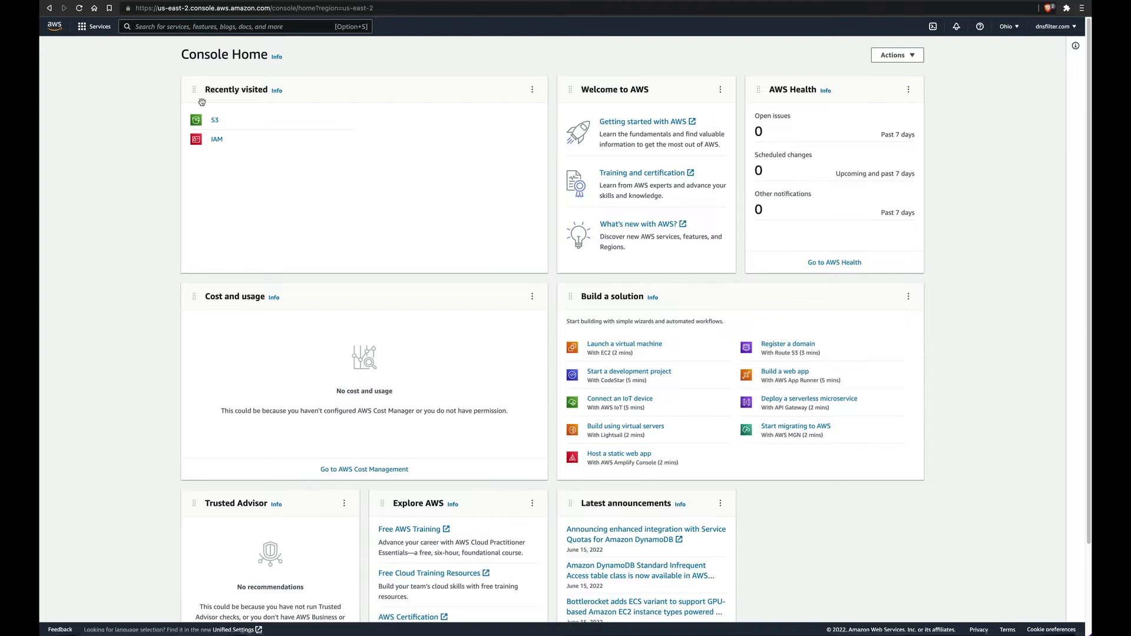
Create S3 bucket 'dnsfilter-data-export-webinar-2' in us-east-2 (Ohio)
{"action": "left_click", "coordinate": [214, 120]}
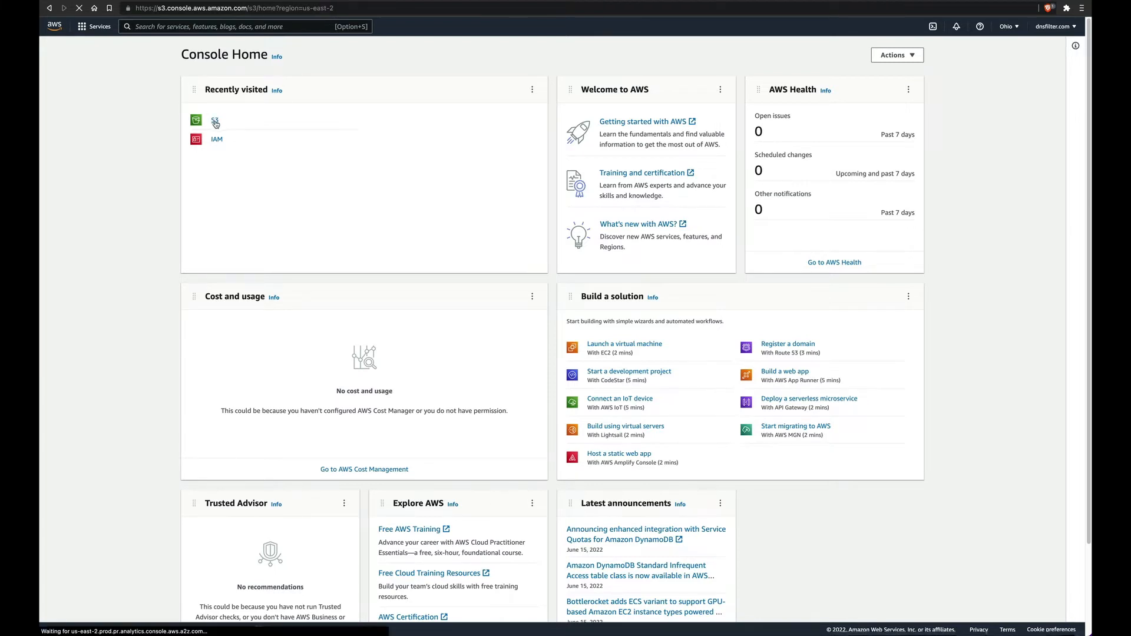
{"action": "left_click", "coordinate": [196, 120]}
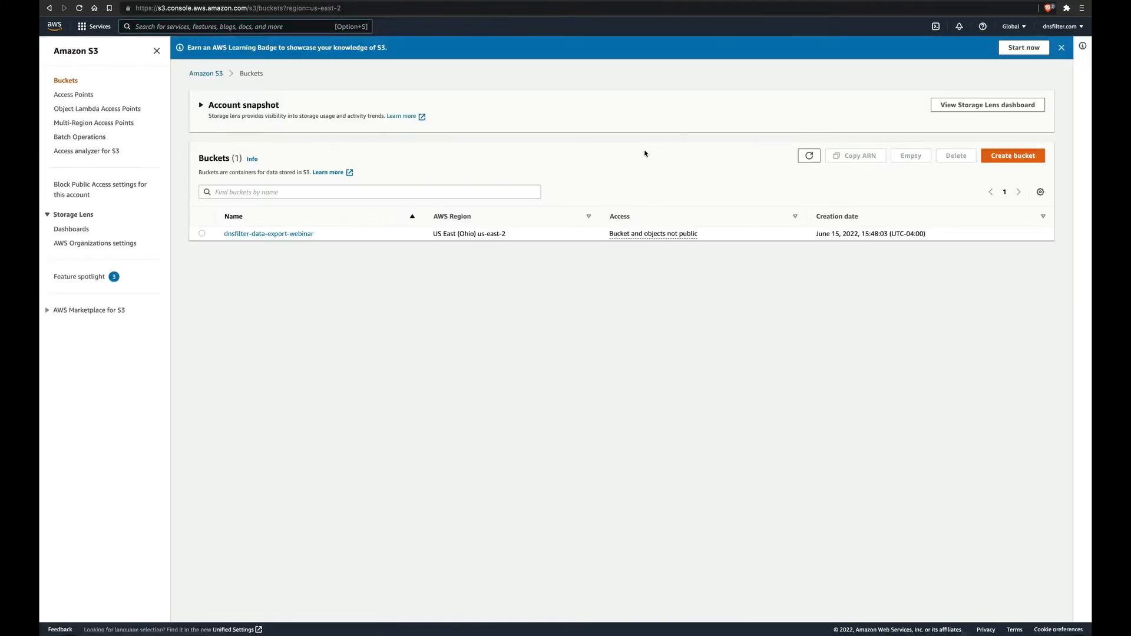
{"action": "left_click", "coordinate": [1012, 155]}
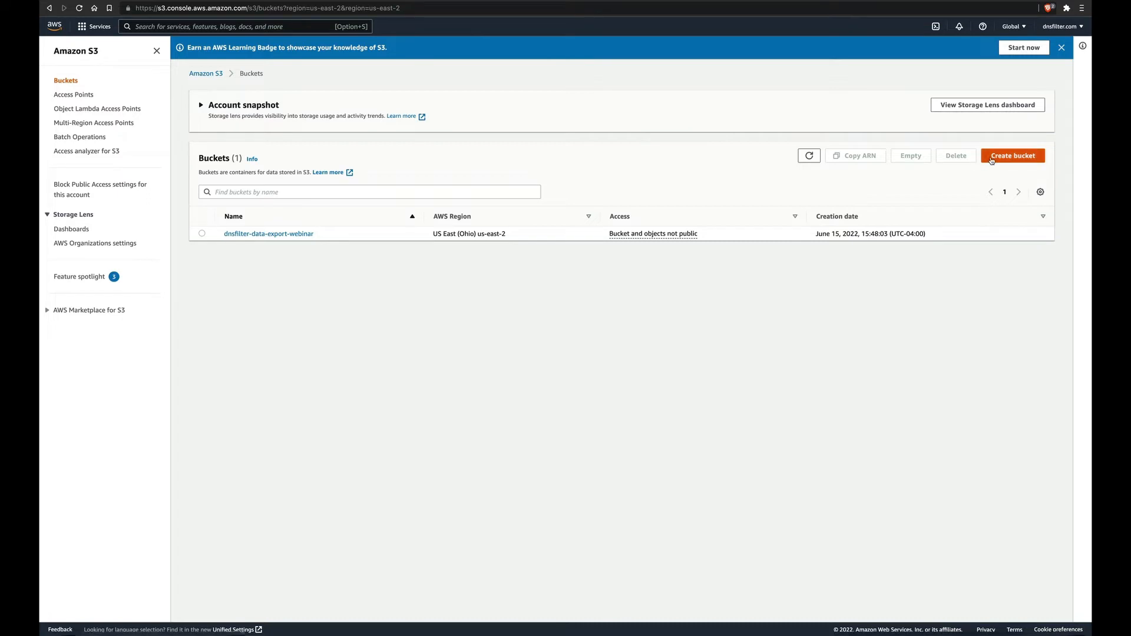
{"action": "left_click", "coordinate": [1012, 155]}
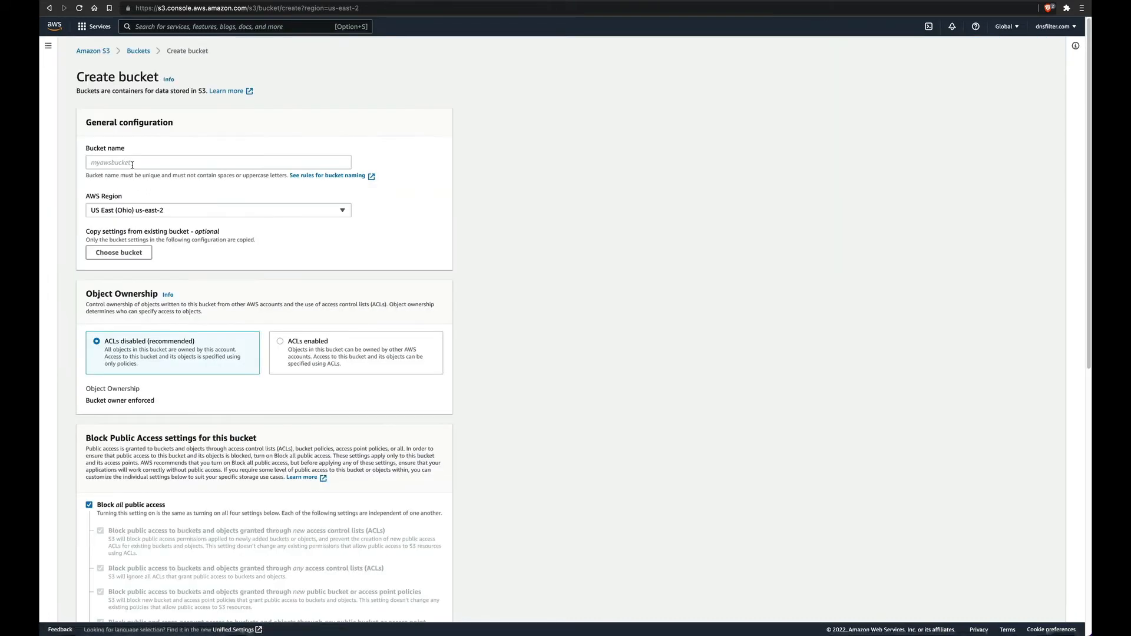
{"action": "type", "text": "dnsfilter-data-export-webinar-2"}
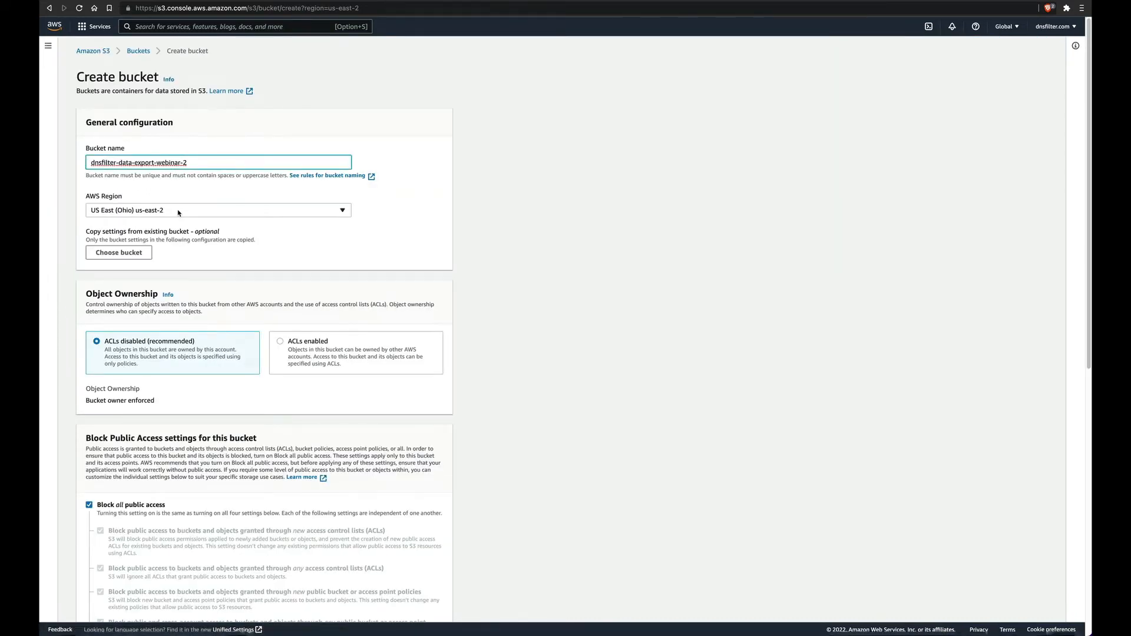
{"action": "left_click", "coordinate": [217, 163]}
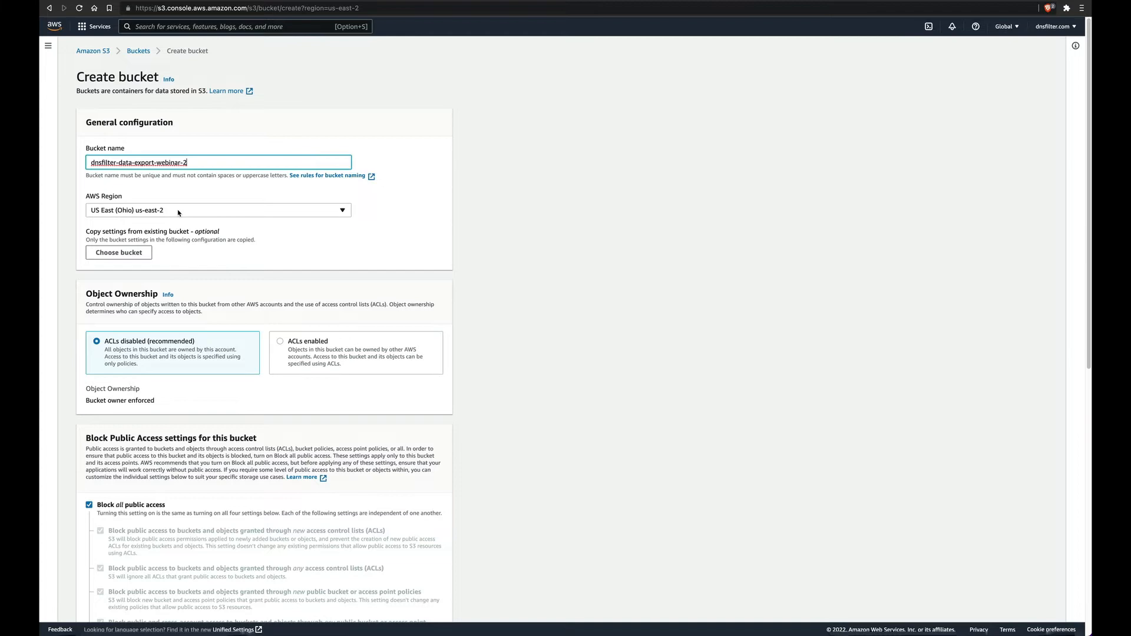
{"action": "scroll", "scroll_direction": "down", "scroll_amount": 3}
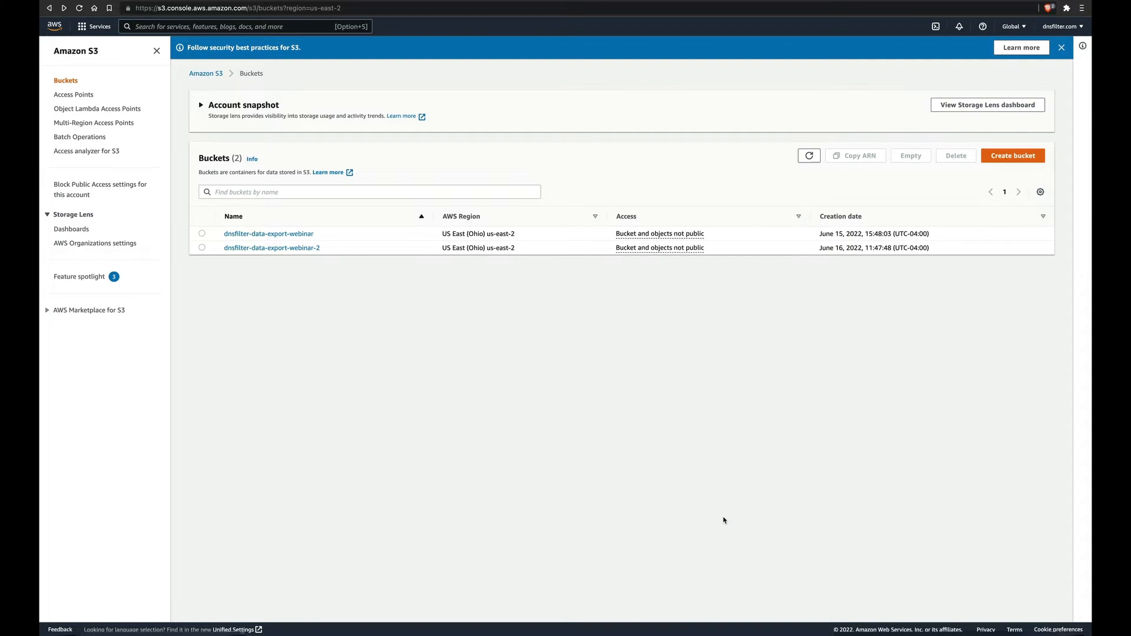
Delete the old access key in Security Credentials and generate a new key pair
{"action": "left_click", "coordinate": [1060, 26]}
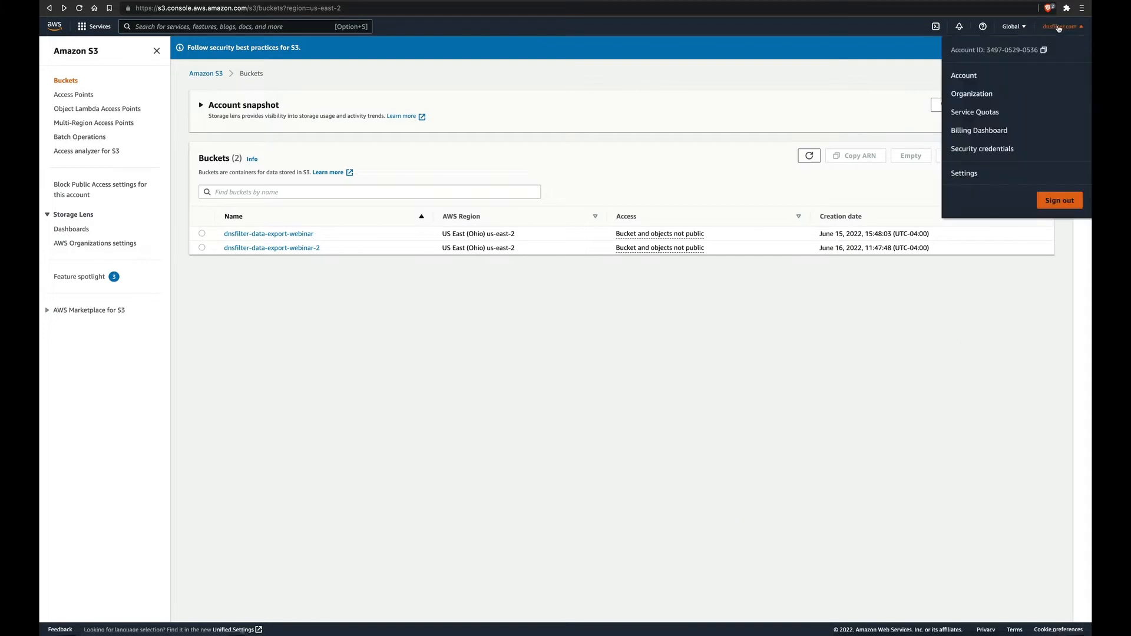
{"action": "left_click", "coordinate": [982, 149]}
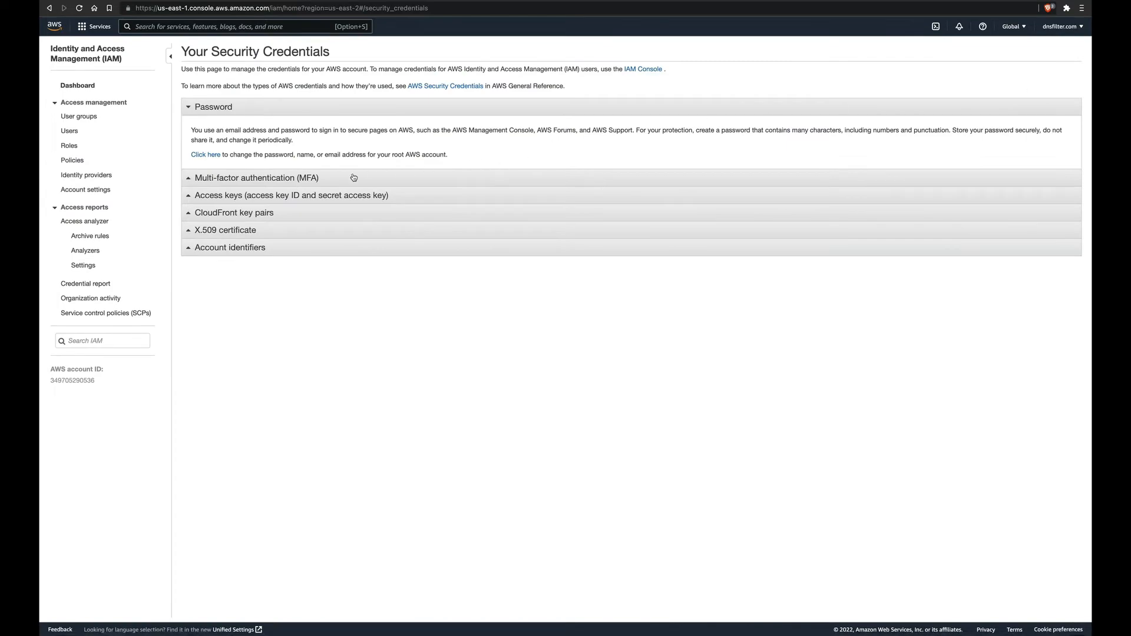
{"action": "left_click", "coordinate": [292, 195]}
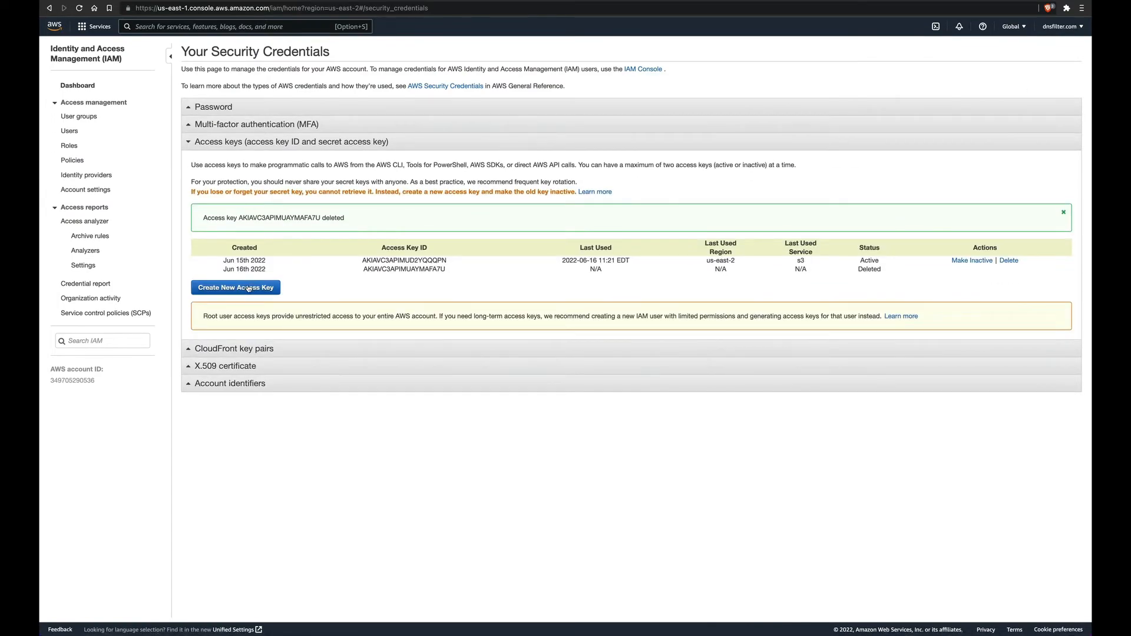
{"action": "left_click", "coordinate": [235, 287]}
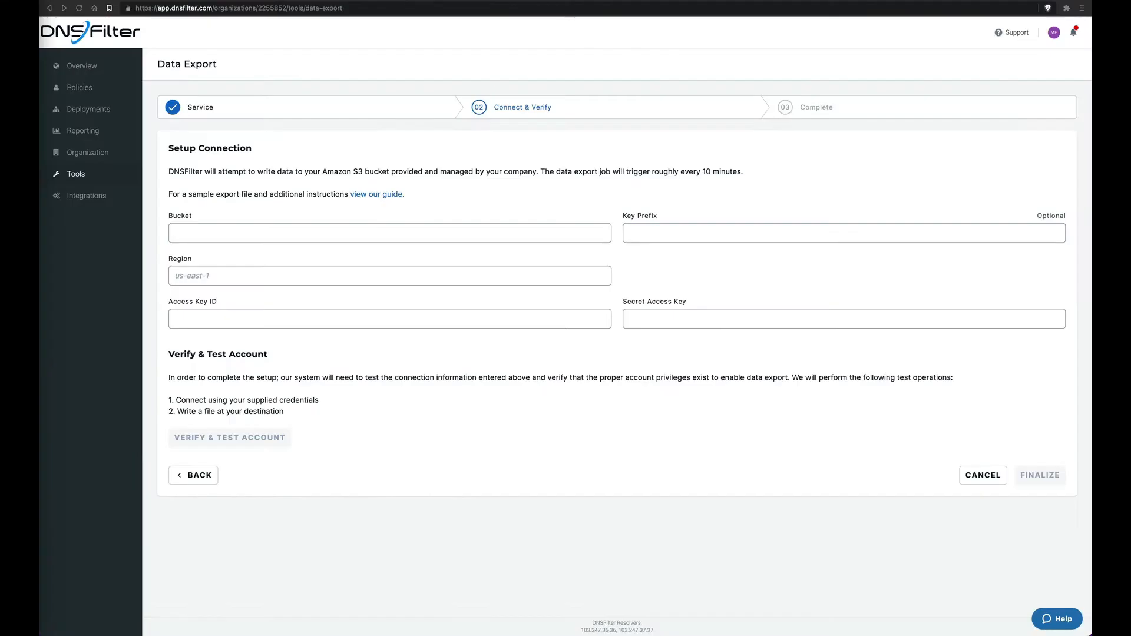
Connect export to bucket 'dnsfilter-data-export-webinar' in us-east-2, verify, finalize, and return
{"action": "left_click", "coordinate": [389, 232]}
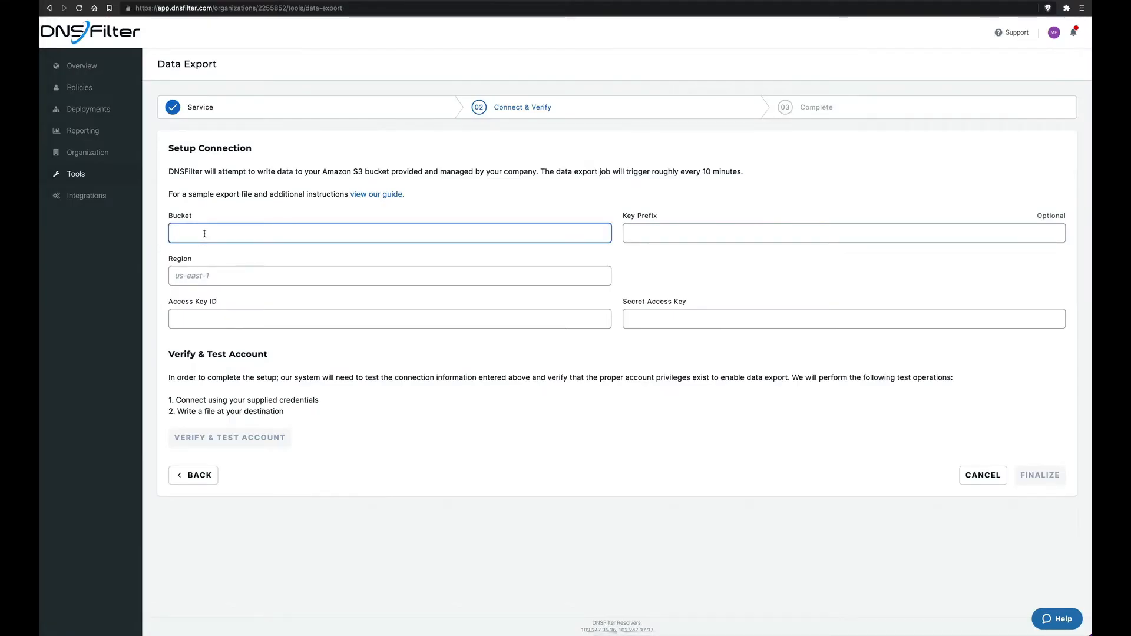
{"action": "type", "text": "dnsfilter-data-export-webinar"}
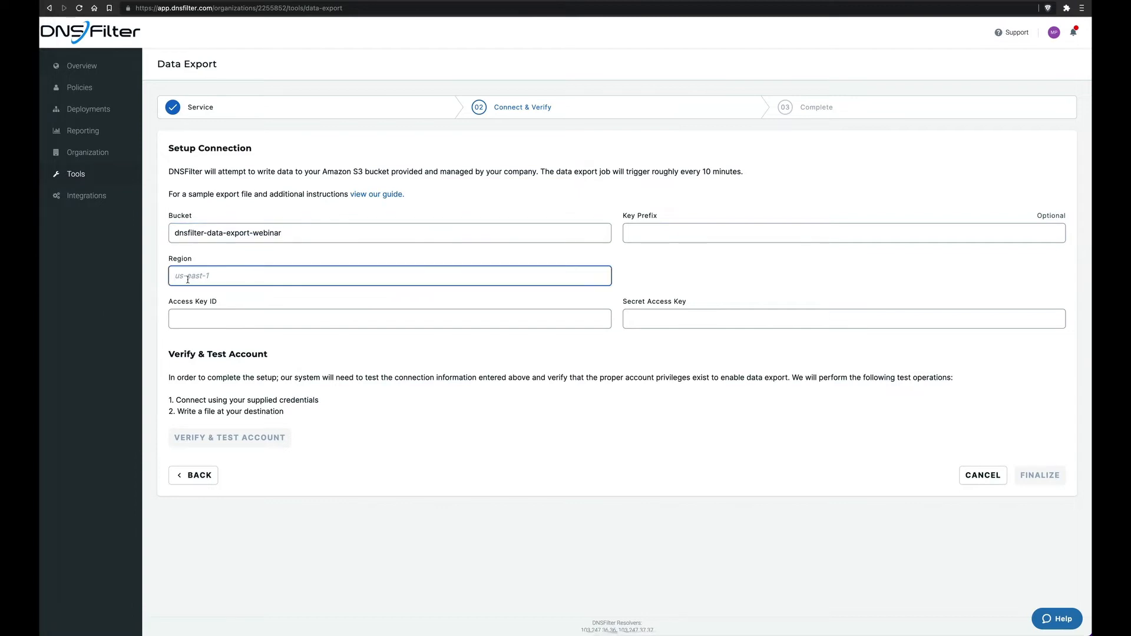
{"action": "type", "text": "us-east-2"}
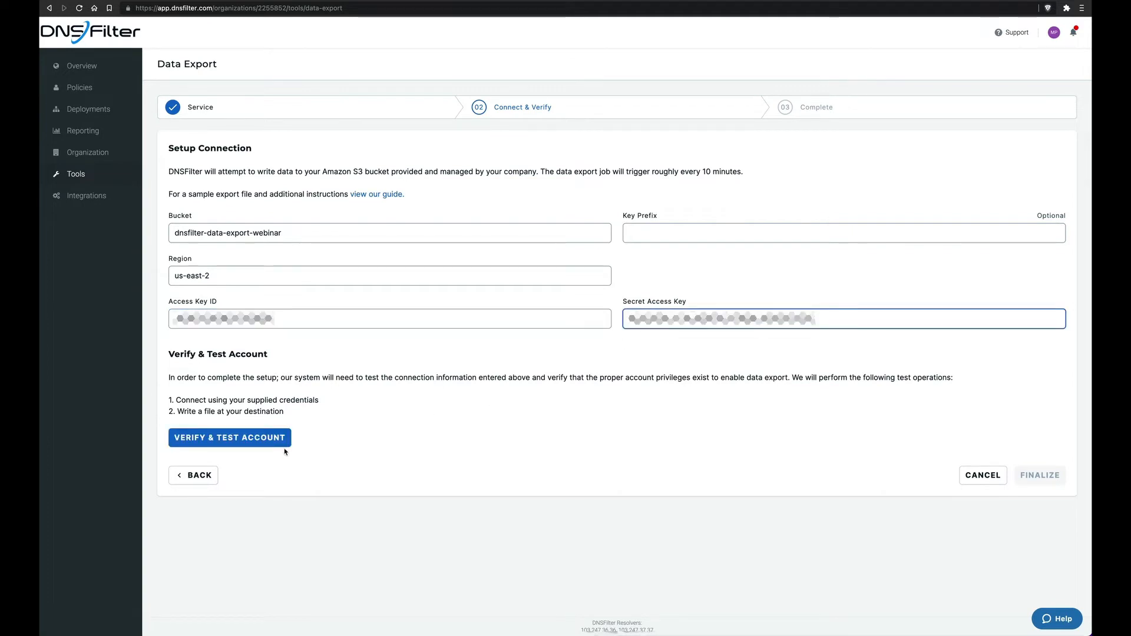
{"action": "left_click", "coordinate": [229, 438]}
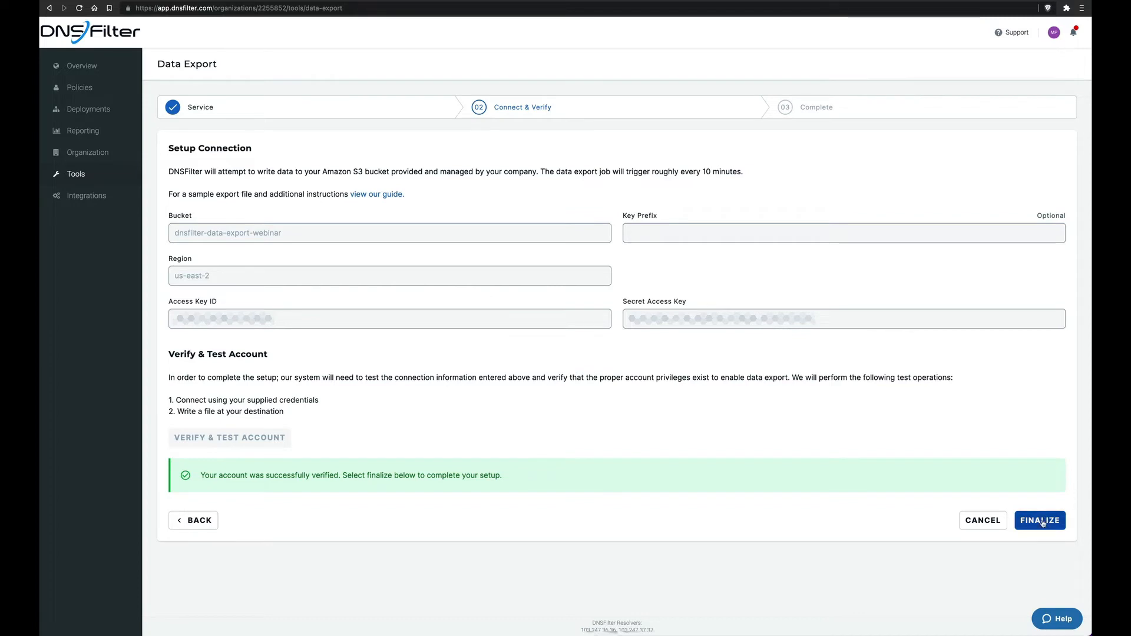
{"action": "left_click", "coordinate": [1039, 520]}
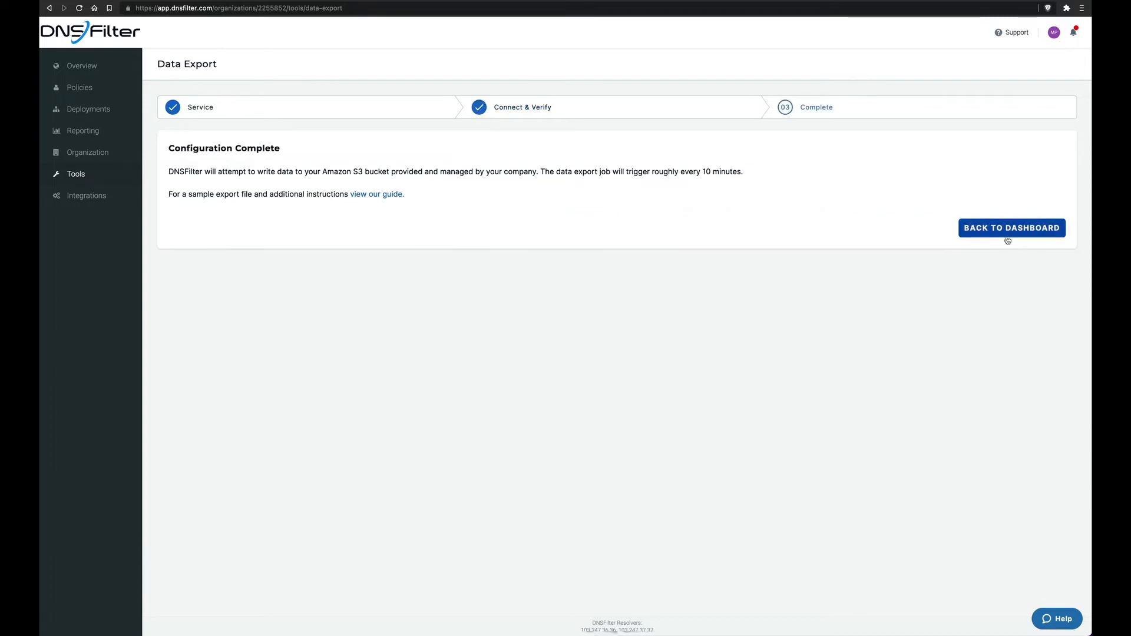
{"action": "left_click", "coordinate": [1011, 228]}
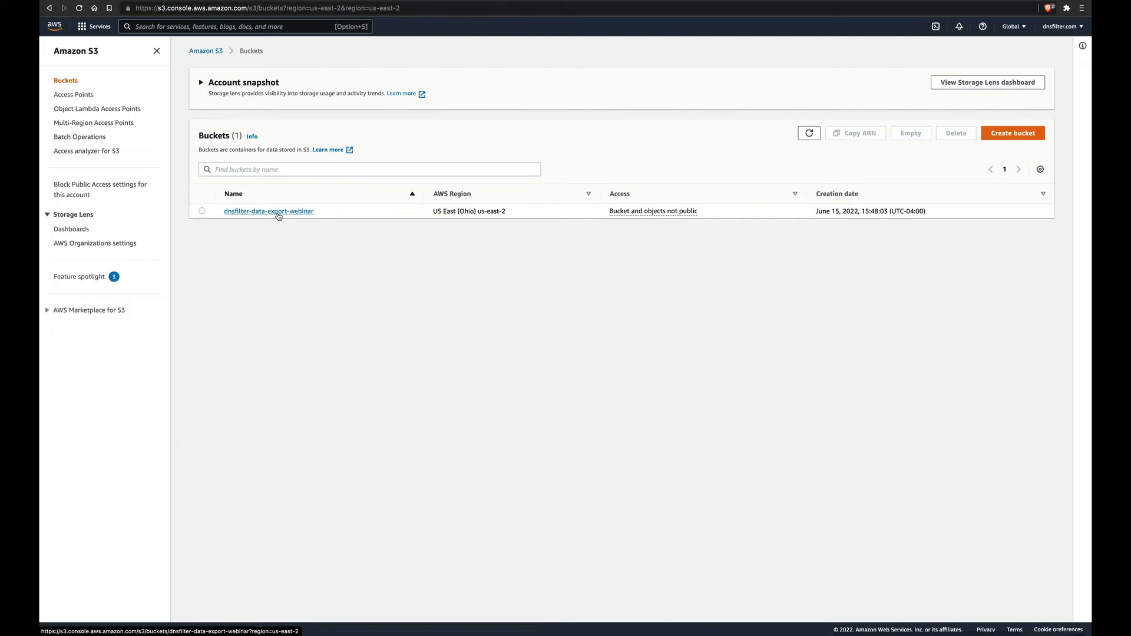
Open the dnsfilter-data-export-webinar bucket and view the first exported CSV log
{"action": "left_click", "coordinate": [268, 211]}
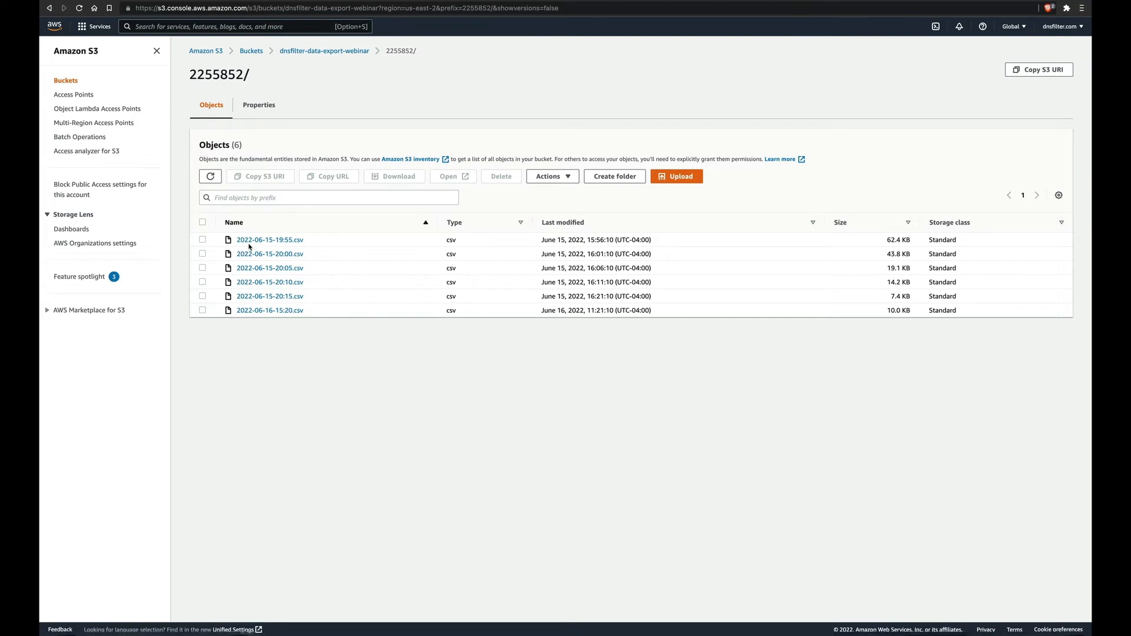
{"action": "left_click", "coordinate": [269, 240]}
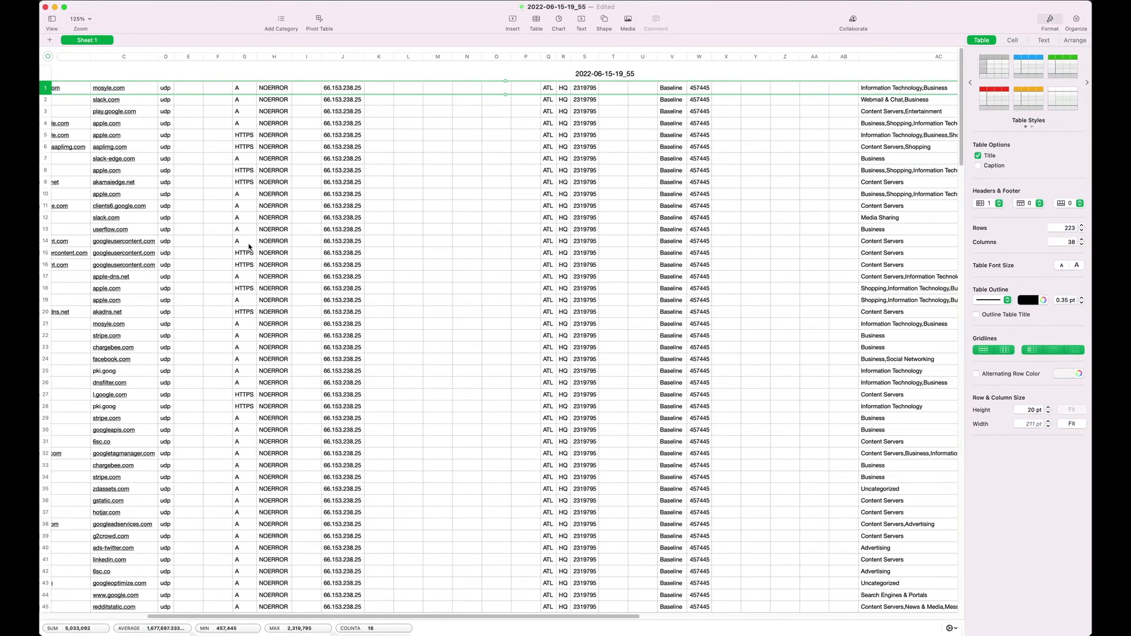
{"action": "scroll", "scroll_direction": "right", "scroll_amount": 3}
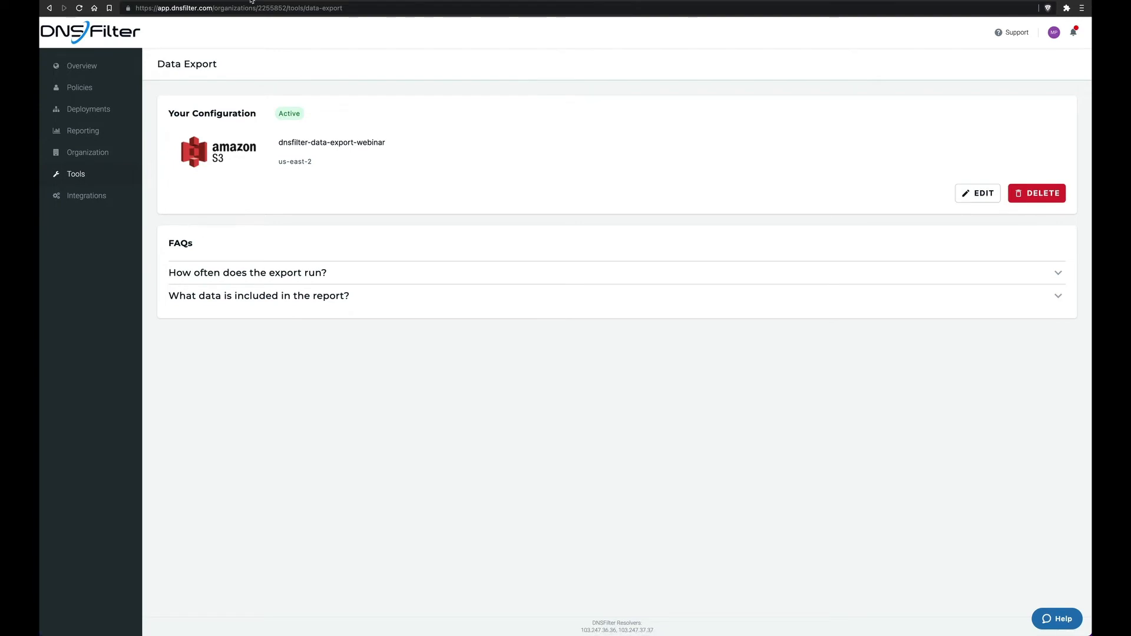
{"action": "mouse_move", "coordinate": [1037, 193]}
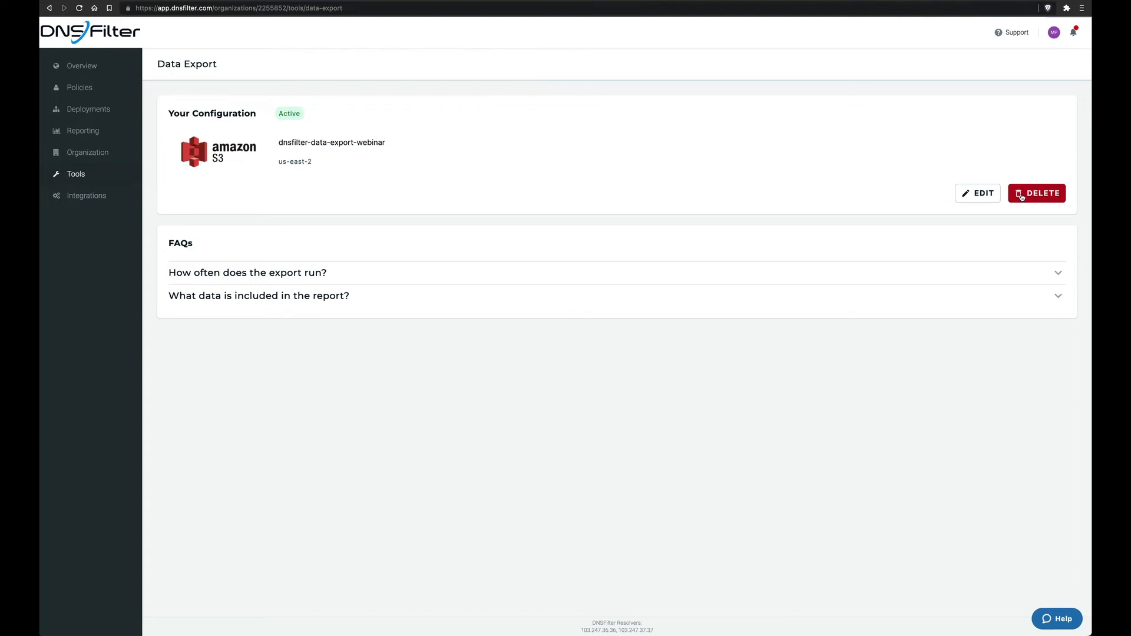
Delete the active S3 export configuration and begin a new Data Export setup
{"action": "left_click", "coordinate": [1037, 192]}
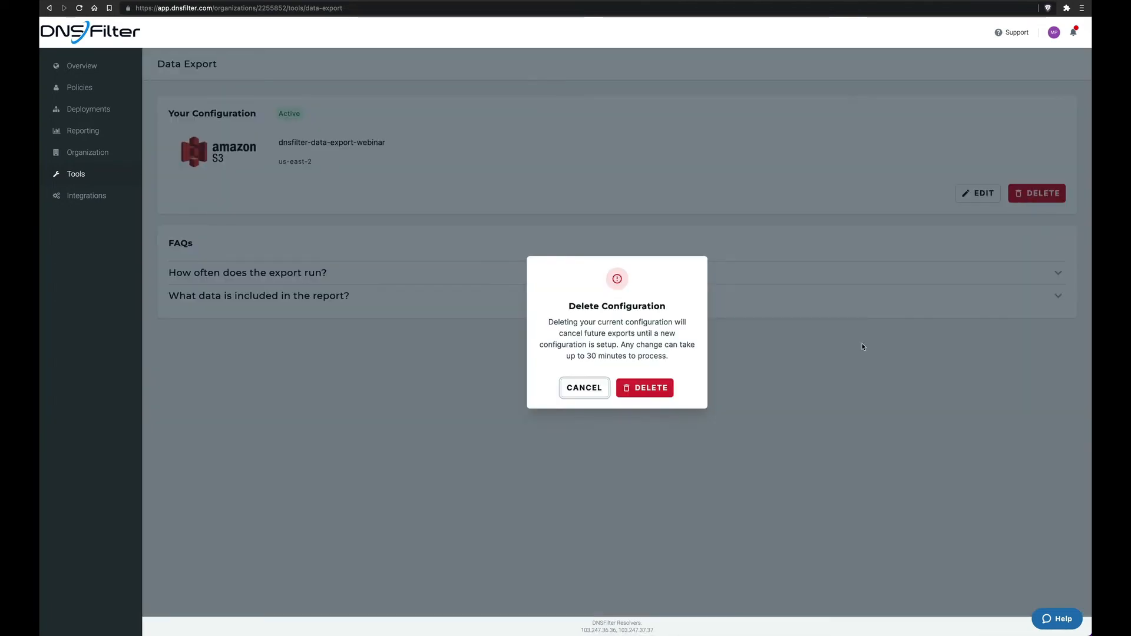
{"action": "left_click", "coordinate": [644, 388]}
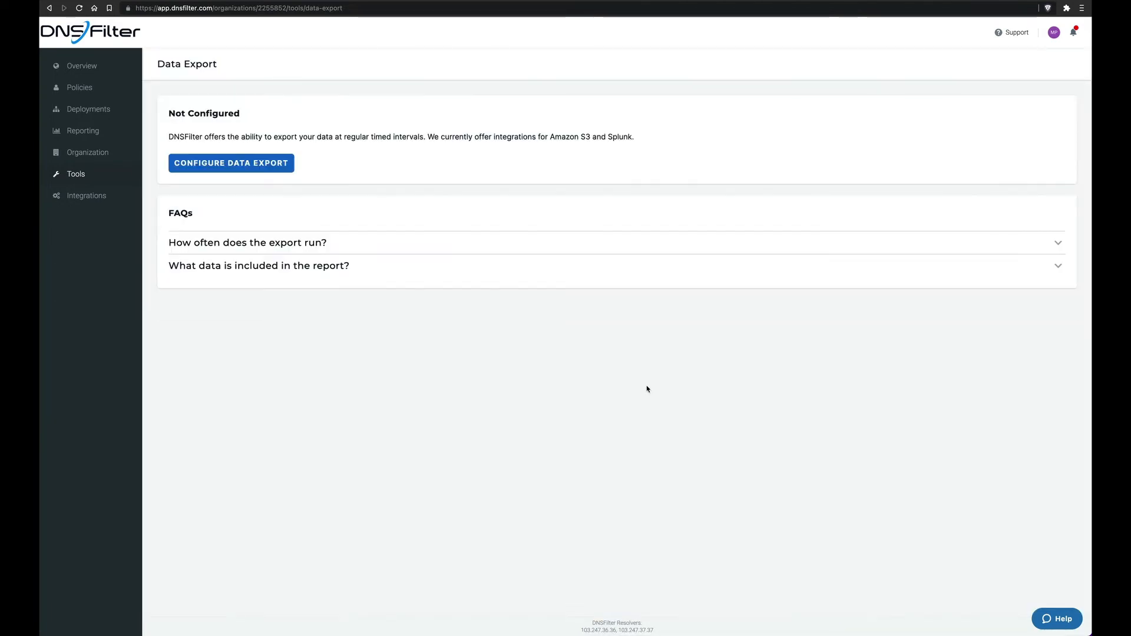
{"action": "left_click", "coordinate": [231, 163]}
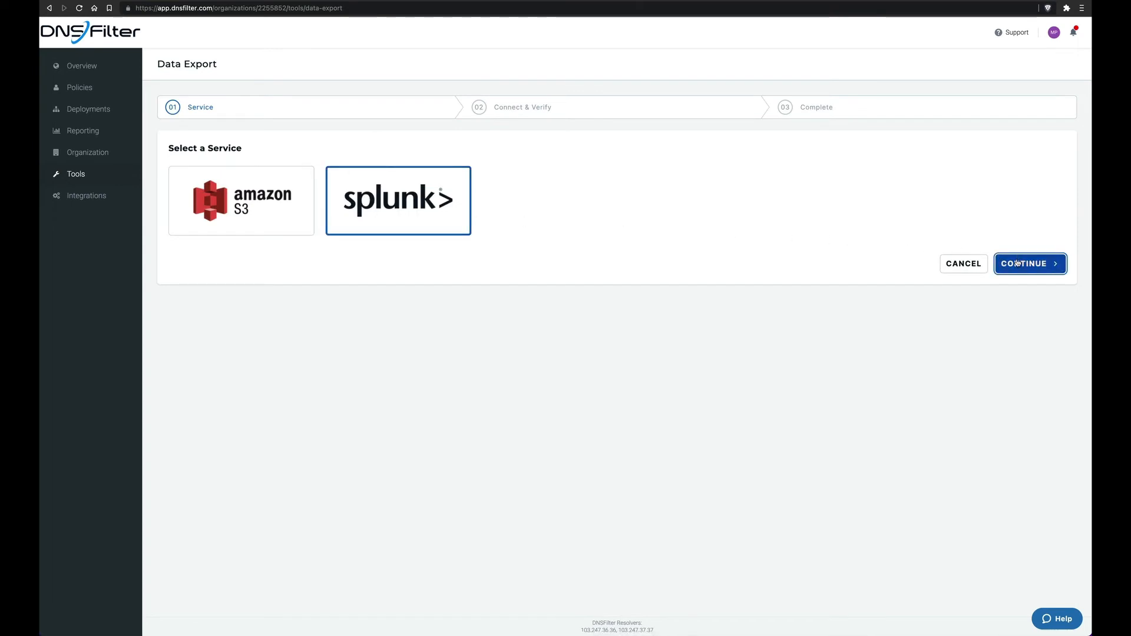
Choose Splunk, verify the HTTP Event Collector connection, and finalize the export
{"action": "left_click", "coordinate": [1029, 263]}
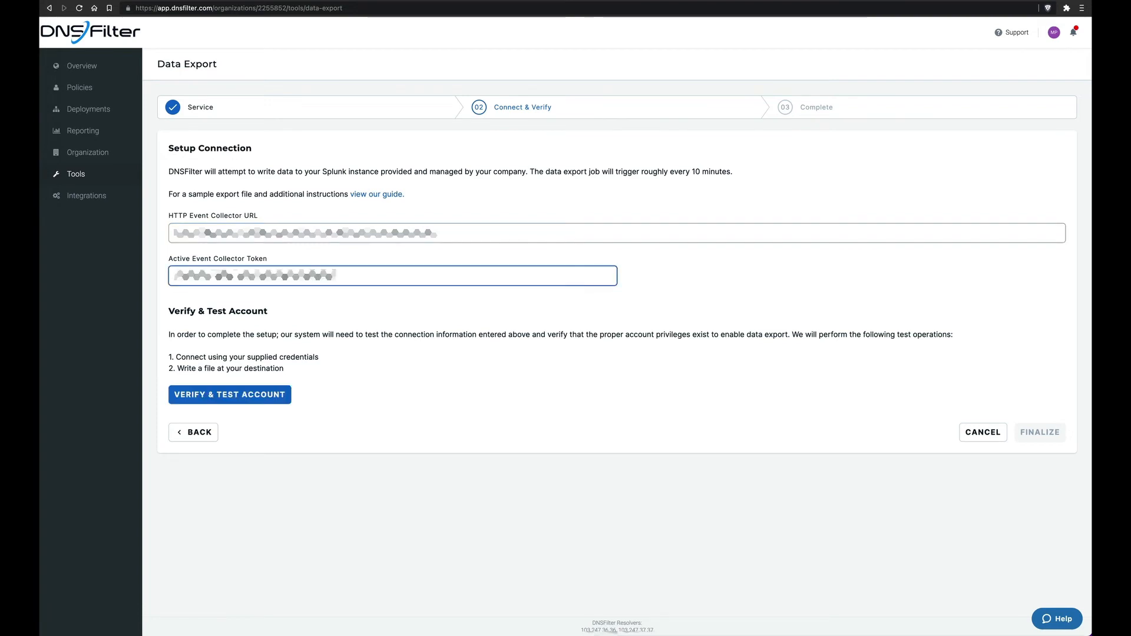
{"action": "left_click", "coordinate": [229, 395]}
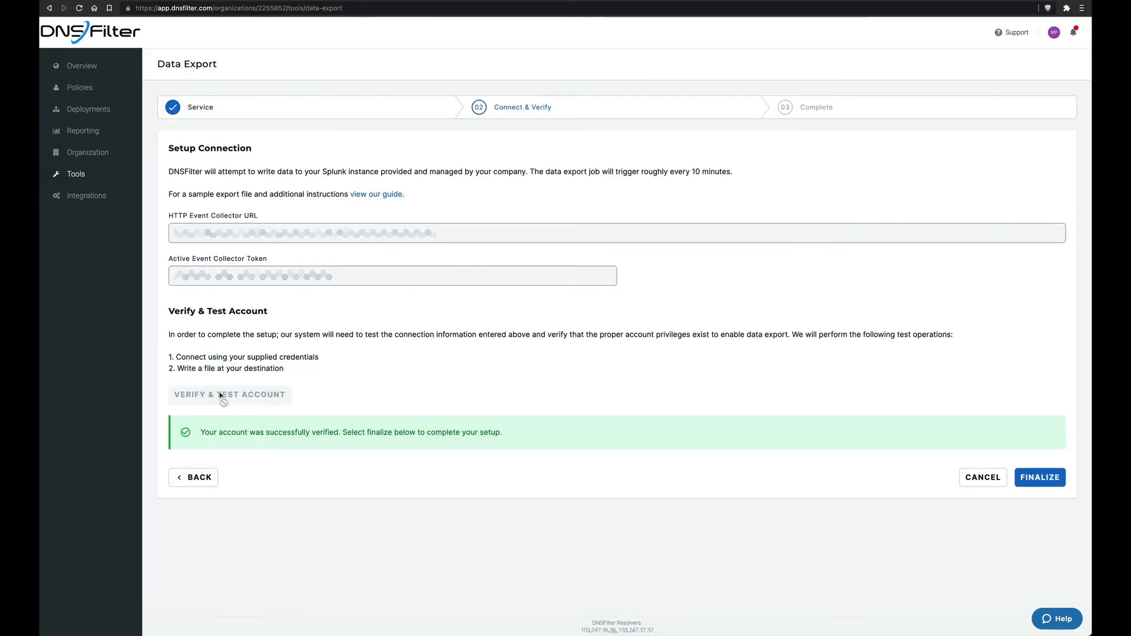
{"action": "mouse_move", "coordinate": [1019, 461]}
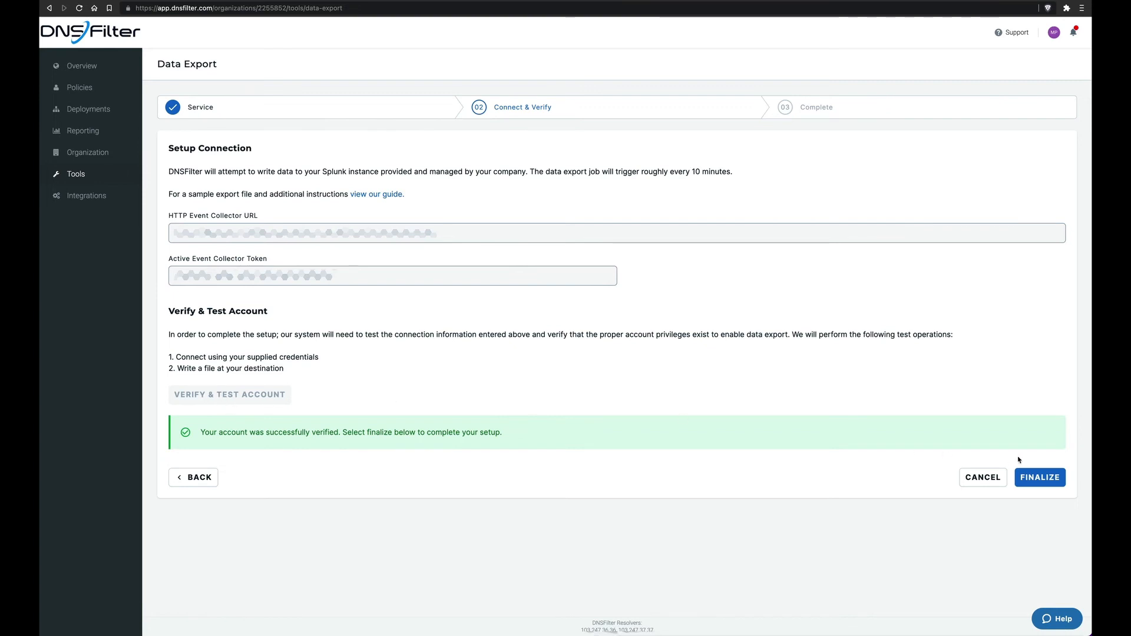
{"action": "left_click", "coordinate": [1040, 477]}
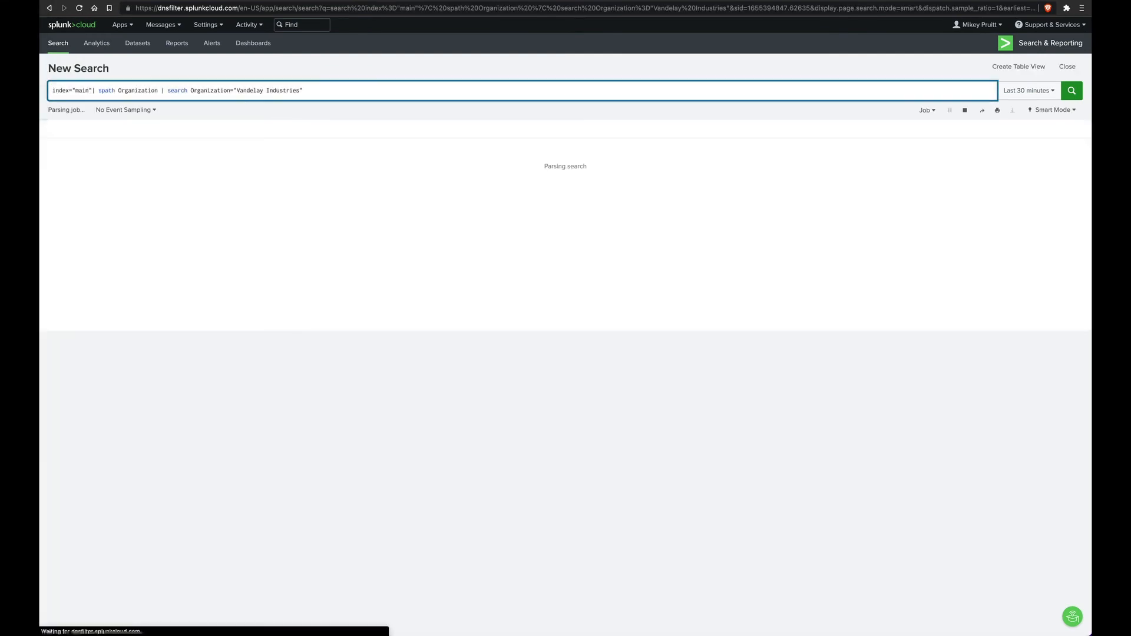
Search Splunk's main index for Vandelay Industries events and scroll through the results
{"action": "left_click", "coordinate": [1071, 90]}
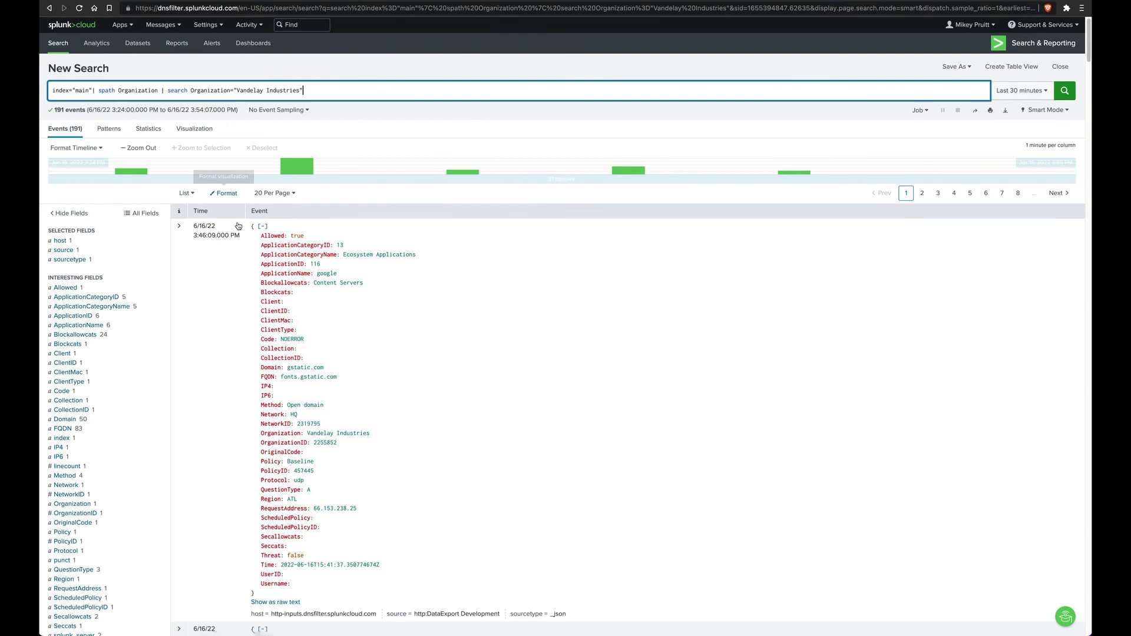
{"action": "scroll", "scroll_direction": "down", "scroll_amount": 3}
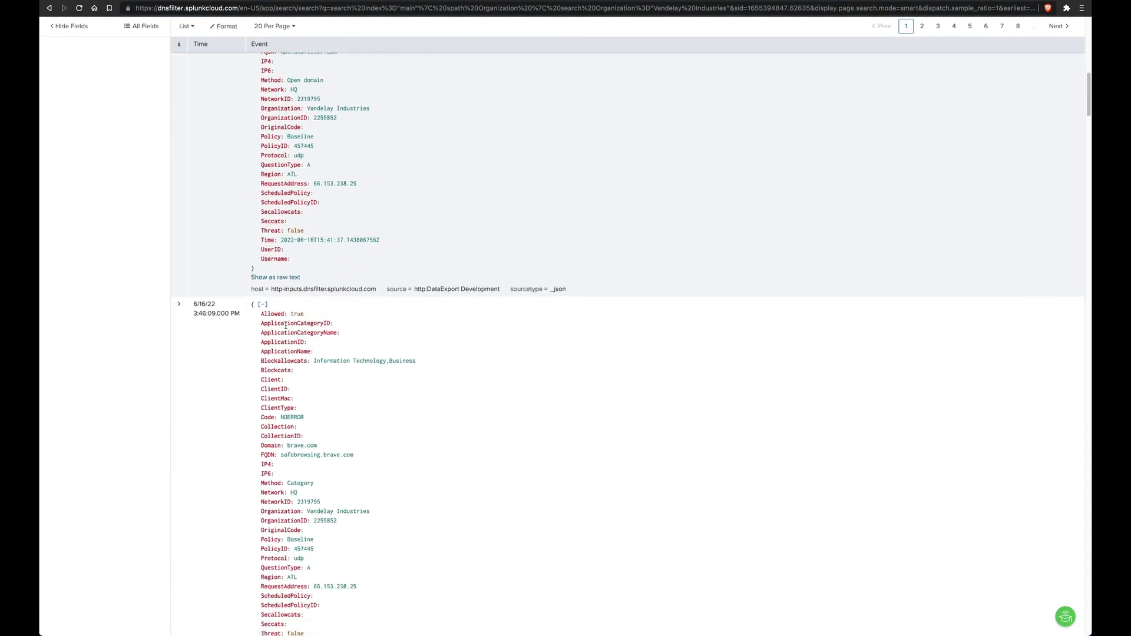